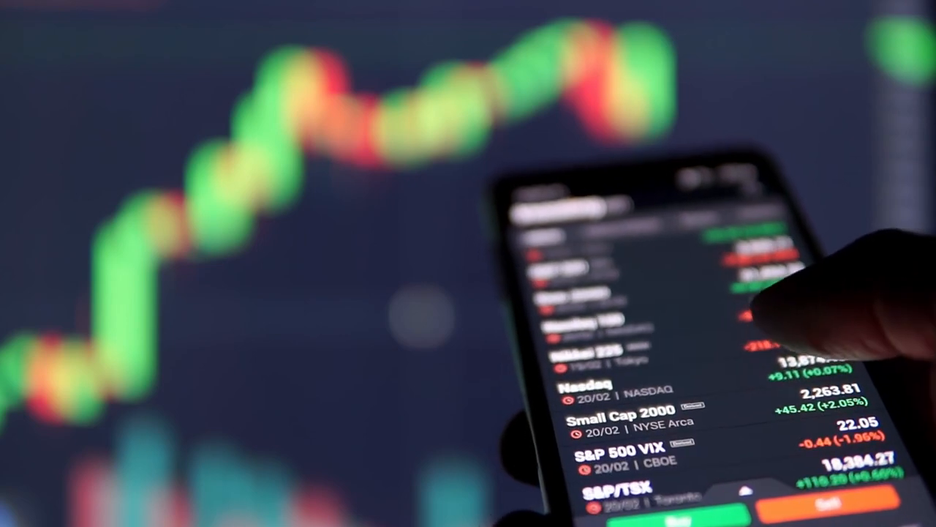
scroll(down, 3)
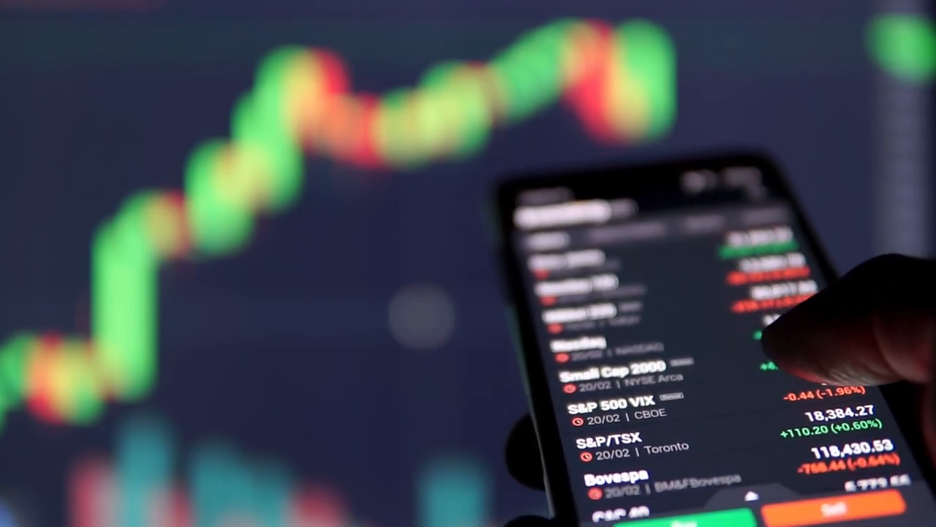
scroll(down, 3)
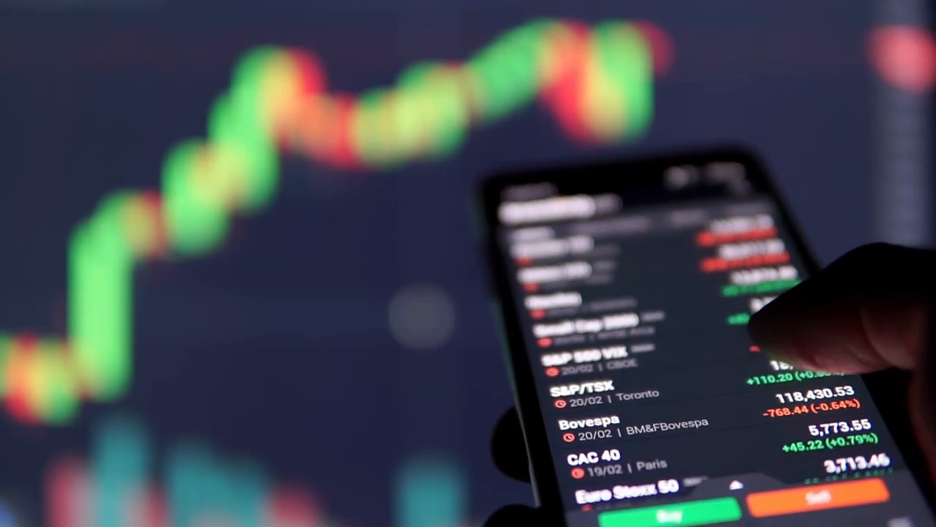